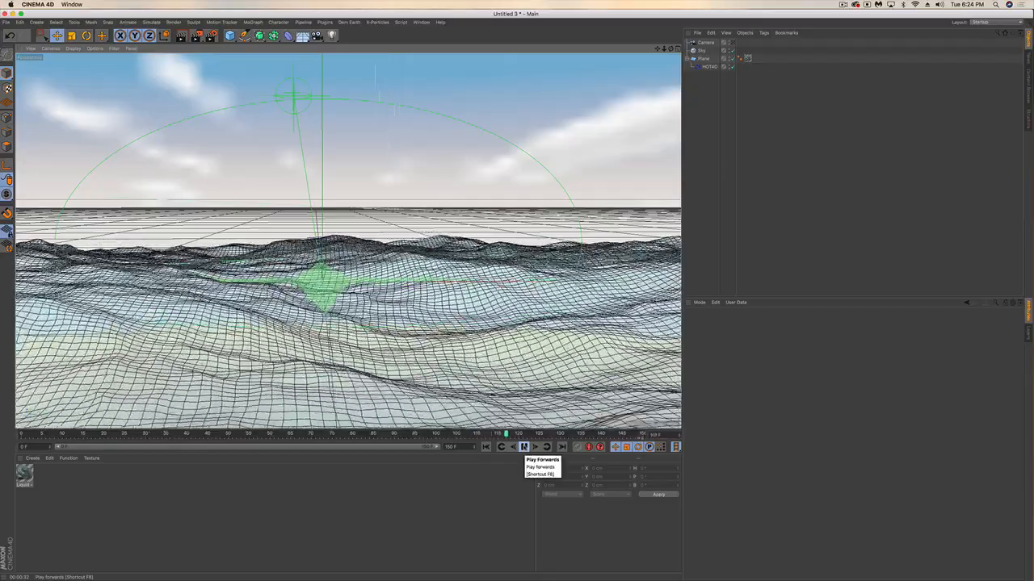
- Preview the wave animation, then add a Torus and move it onto the ocean surface
{"action": "left_click", "coordinate": [535, 446]}
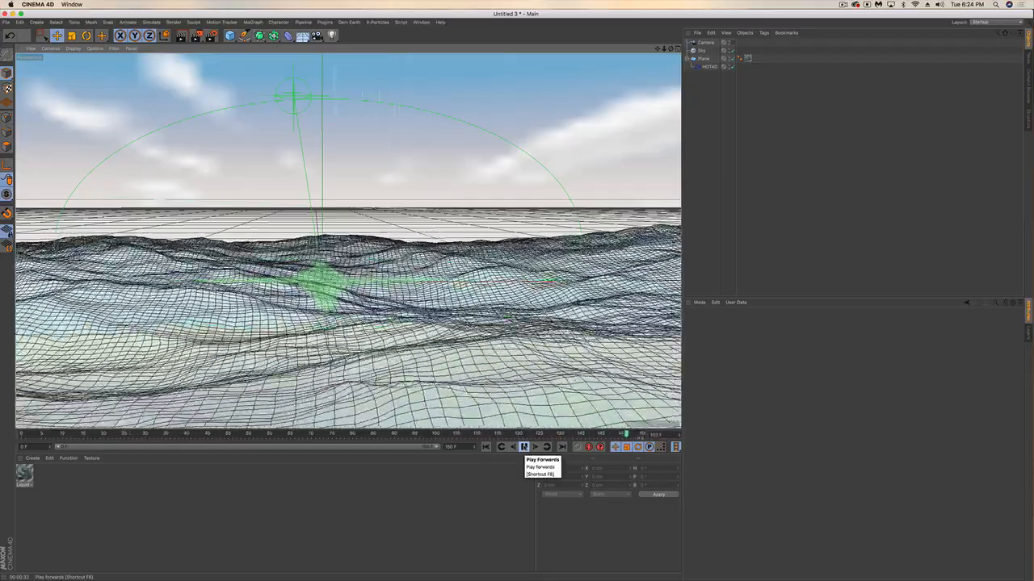
{"action": "left_click", "coordinate": [523, 446]}
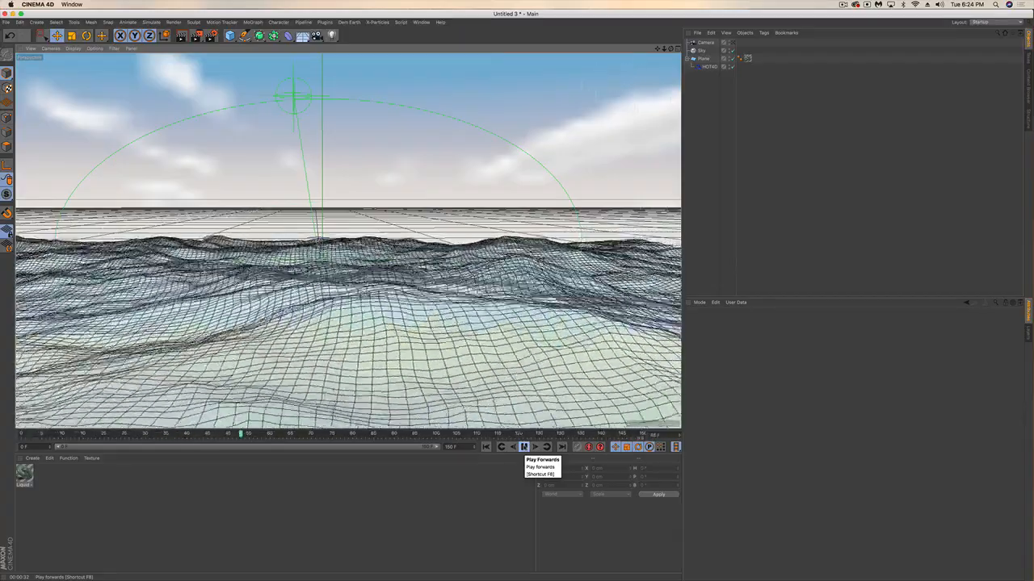
{"action": "left_click", "coordinate": [523, 446]}
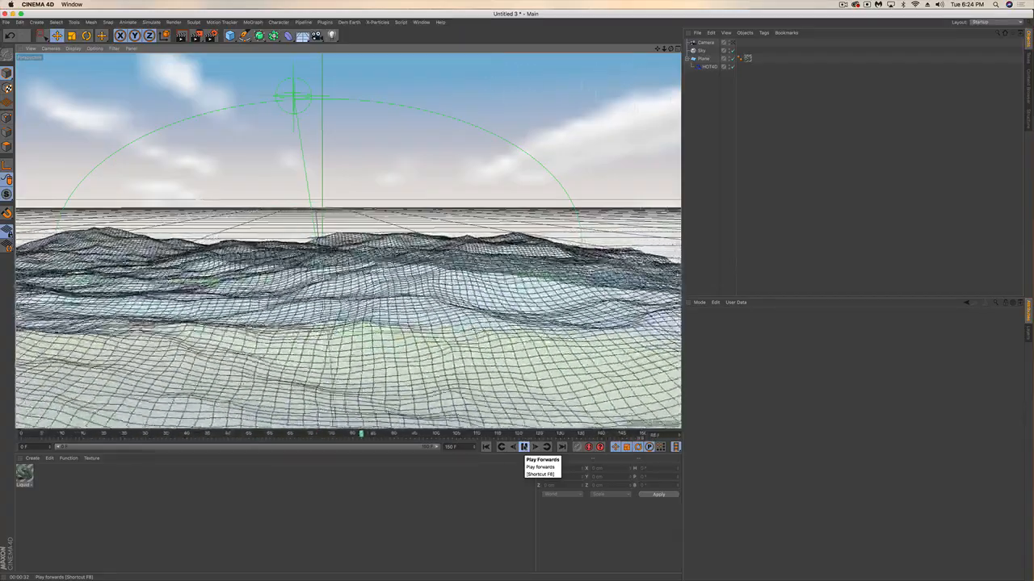
{"action": "left_click", "coordinate": [523, 447]}
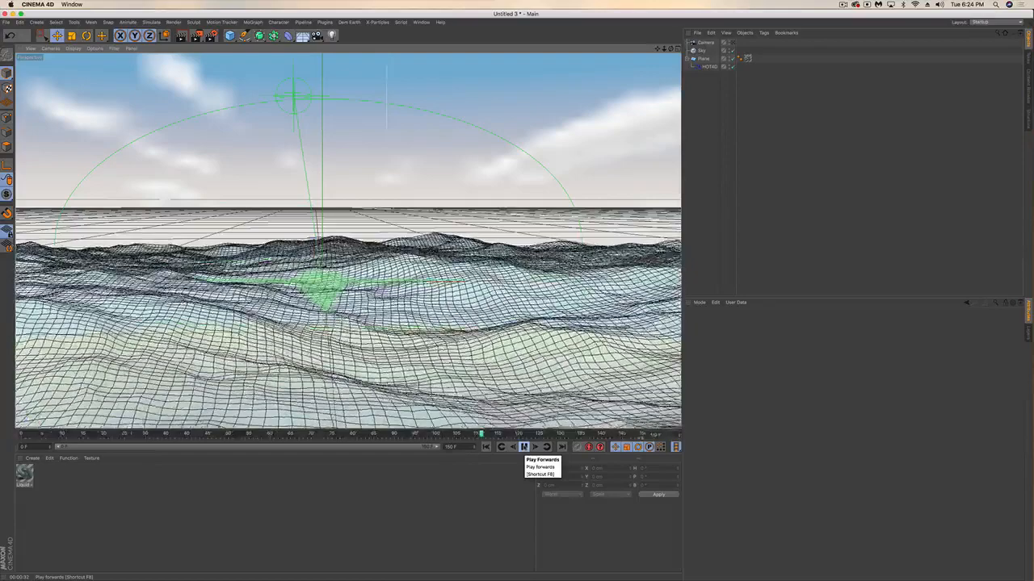
{"action": "left_click", "coordinate": [524, 446]}
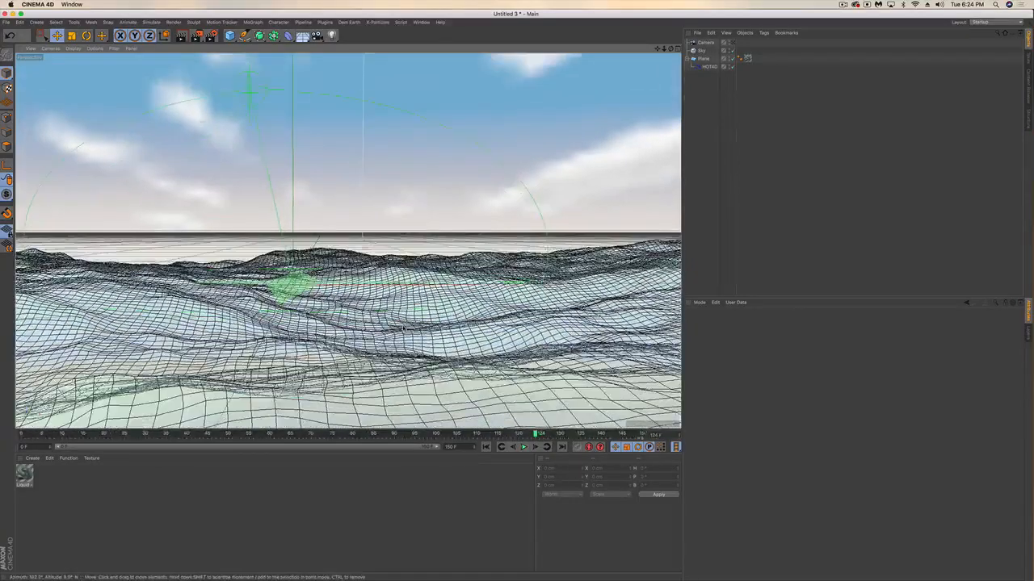
{"action": "left_click", "coordinate": [229, 34]}
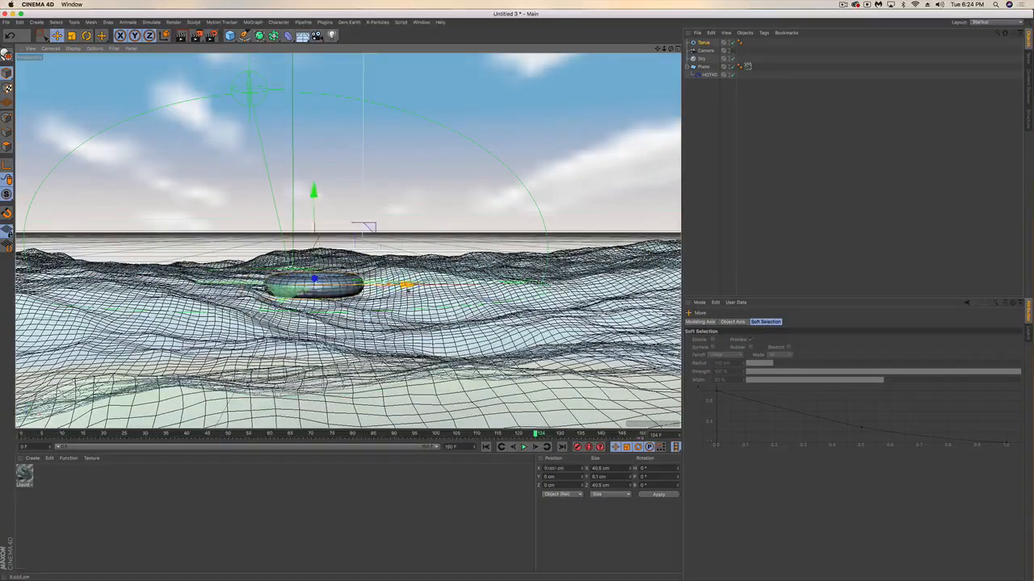
{"action": "left_click_drag", "start_coordinate": [314, 192], "coordinate": [345, 204]}
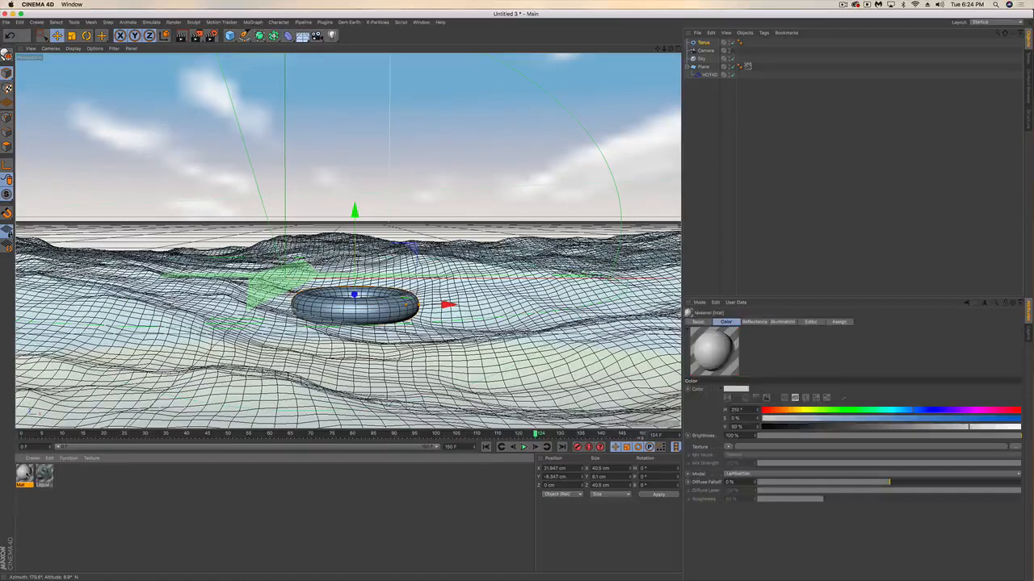
- Open the new material in the Material Editor and set its Color to red
{"action": "double_click", "coordinate": [25, 475]}
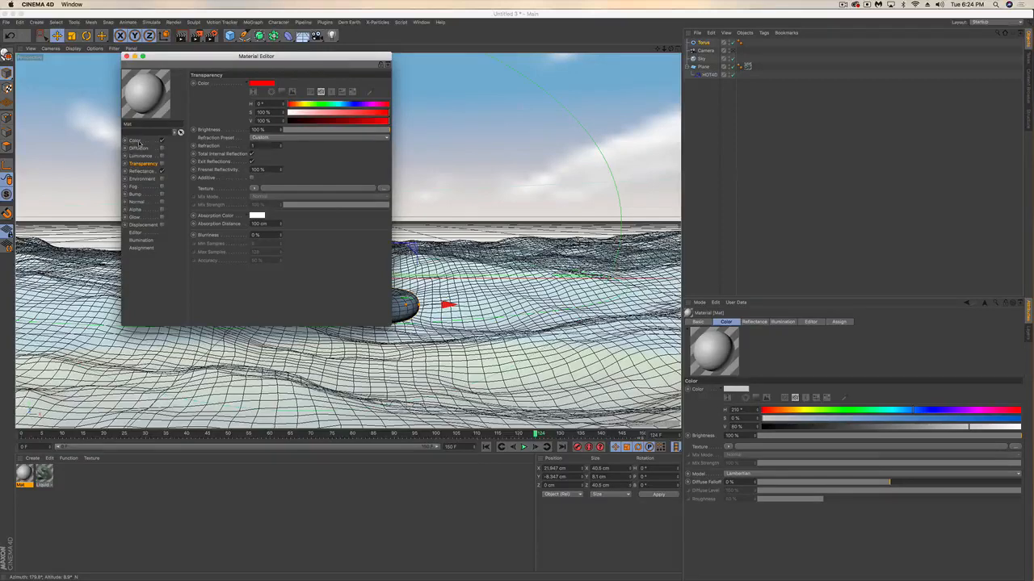
{"action": "left_click", "coordinate": [135, 140]}
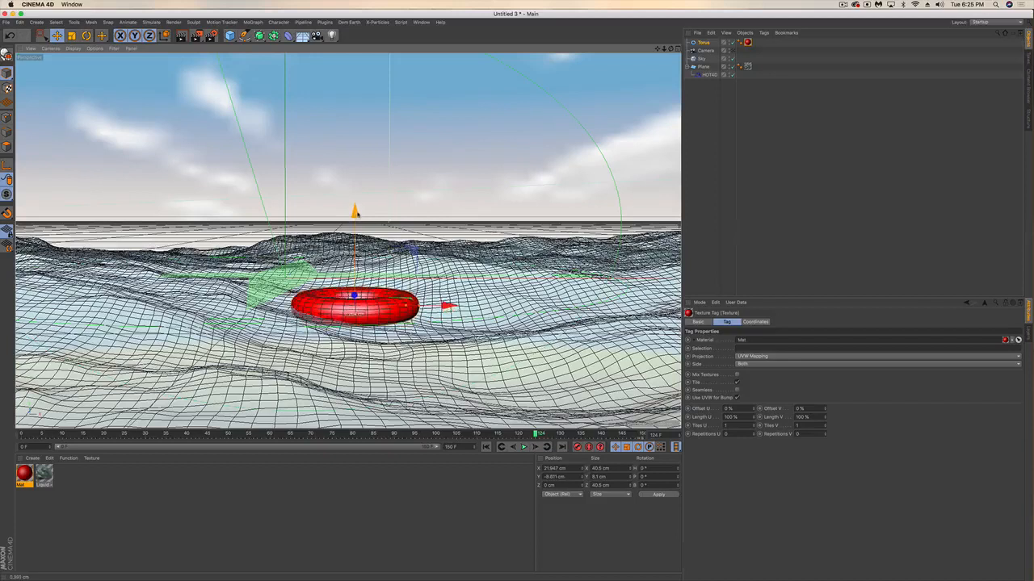
- Attach a Character Tags > Constraint tag to the Torus
{"action": "left_click", "coordinate": [702, 42]}
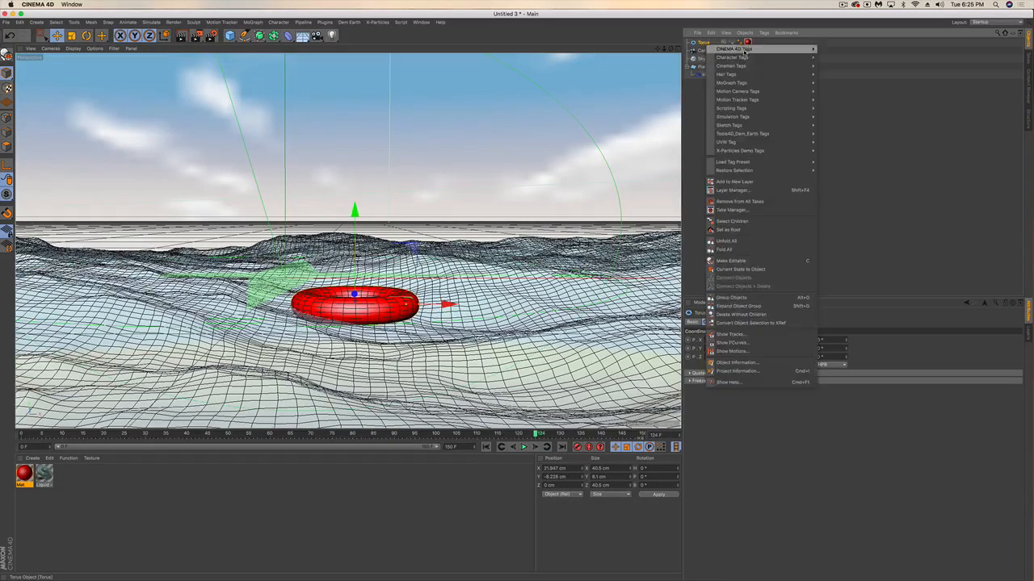
{"action": "mouse_move", "coordinate": [733, 48]}
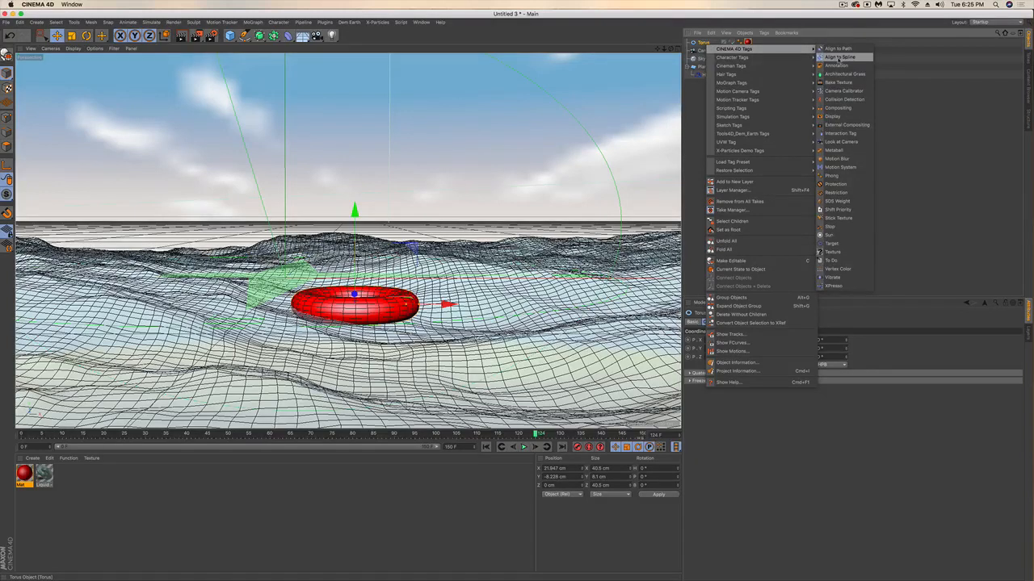
{"action": "mouse_move", "coordinate": [732, 56]}
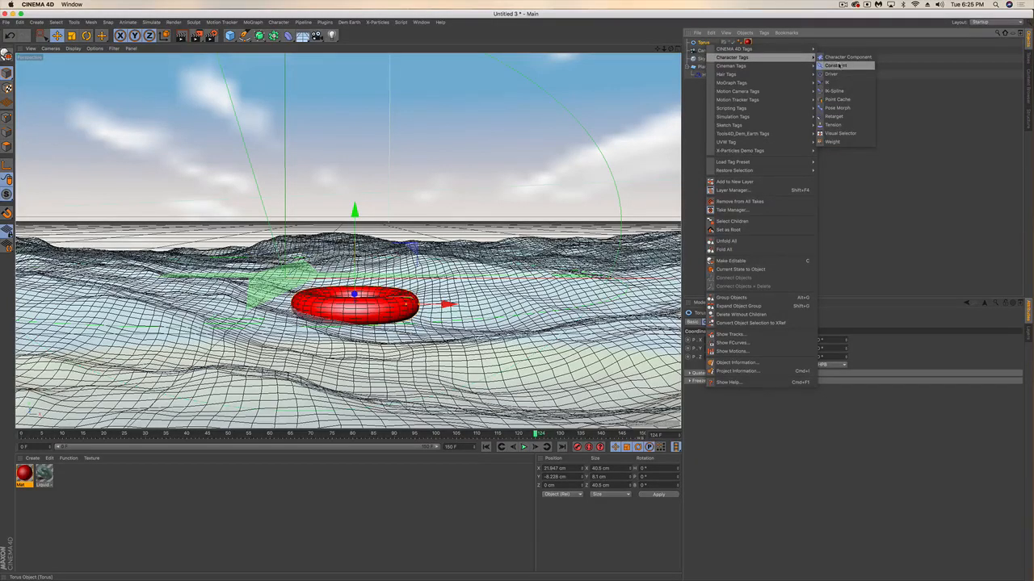
{"action": "left_click", "coordinate": [834, 66]}
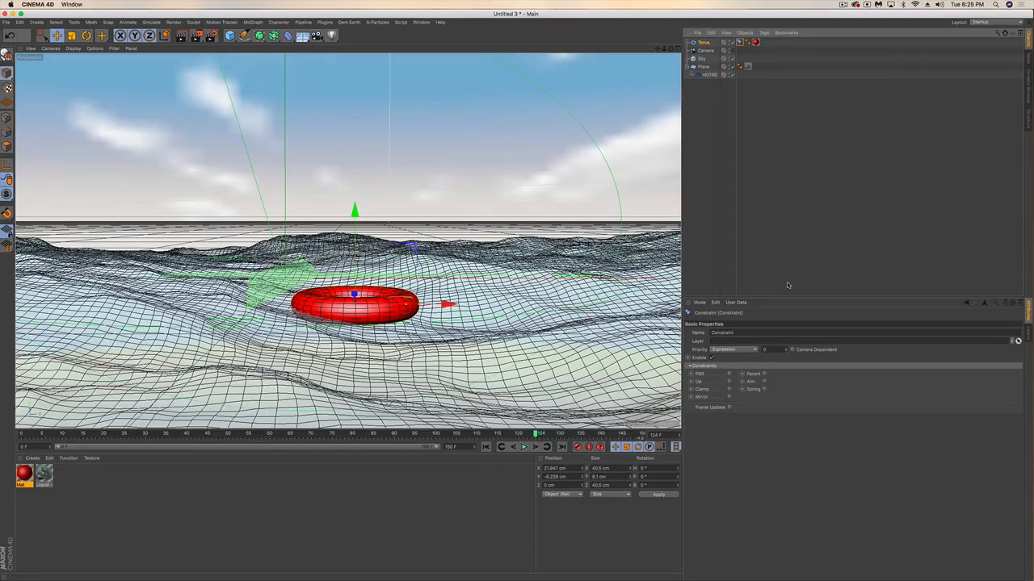
- Enable Clamp with To: Surface, Mode: Fix Axis and Align As: Phong Normal
{"action": "left_click", "coordinate": [702, 389]}
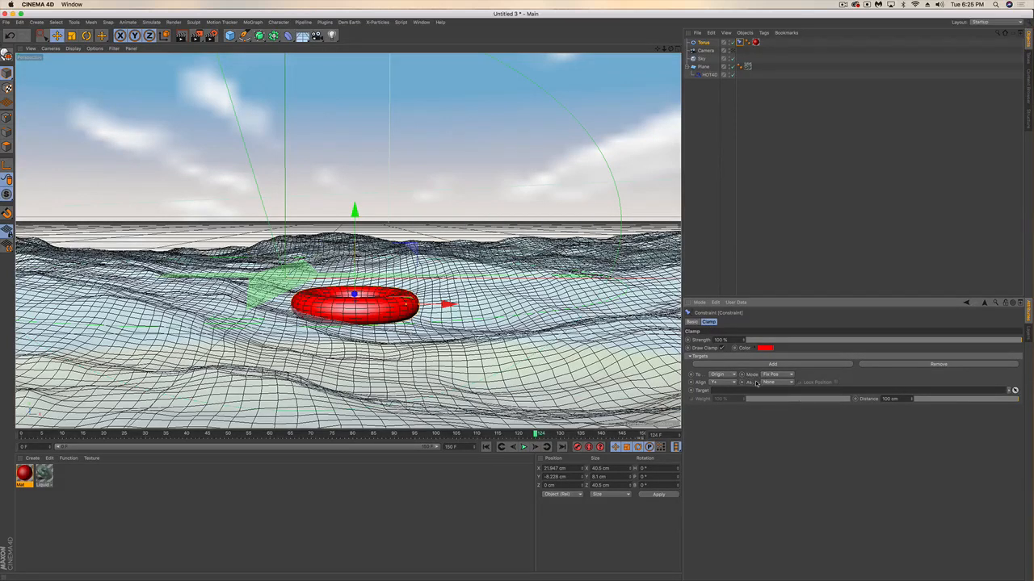
{"action": "left_click", "coordinate": [718, 374]}
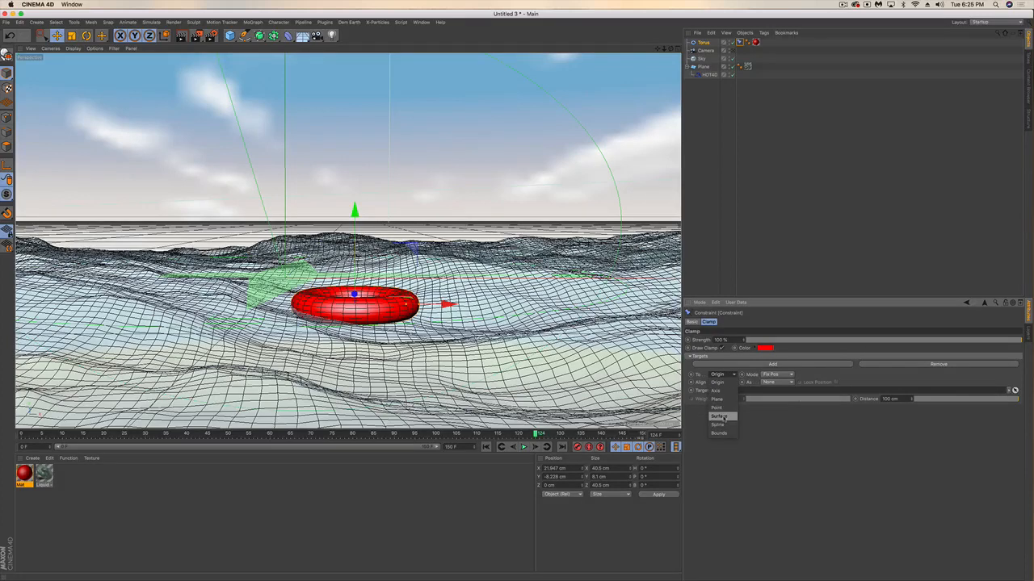
{"action": "left_click", "coordinate": [718, 416]}
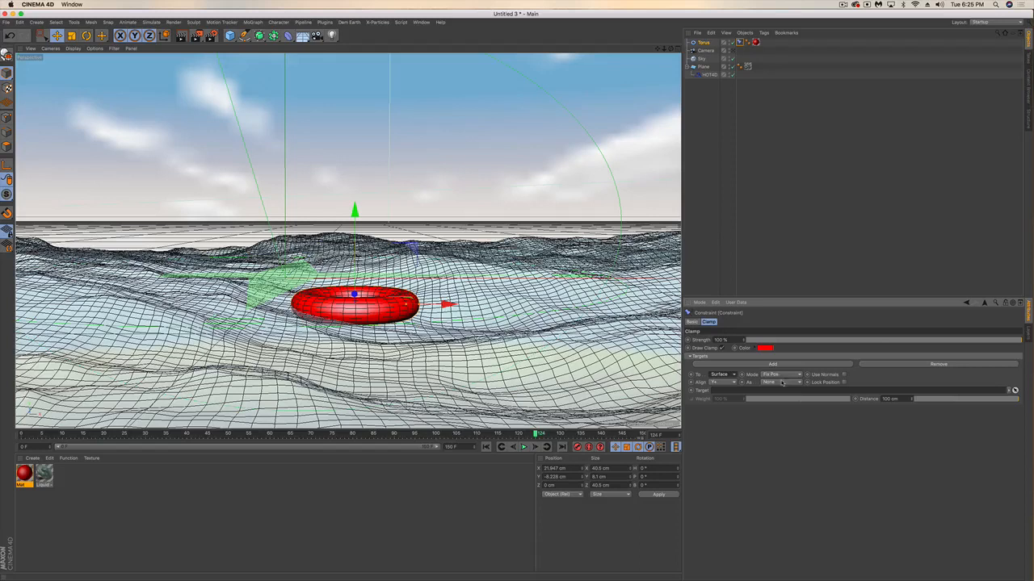
{"action": "left_click", "coordinate": [779, 373]}
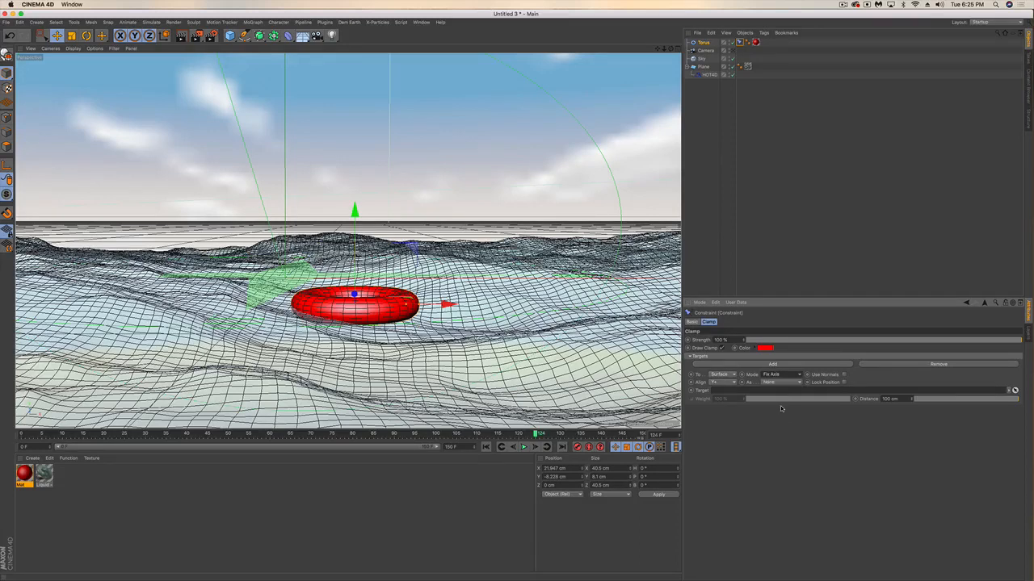
{"action": "left_click", "coordinate": [780, 382]}
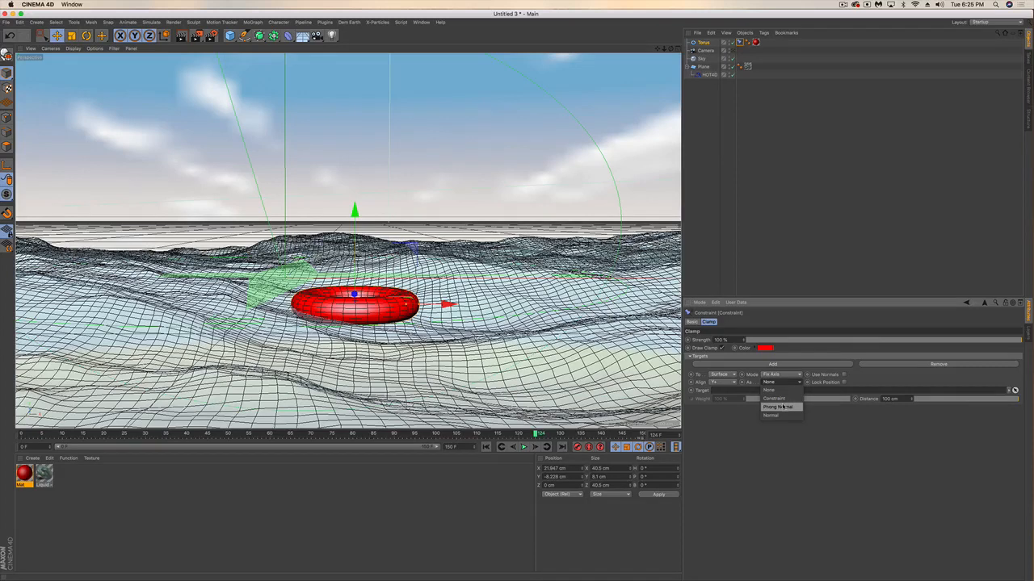
{"action": "left_click", "coordinate": [777, 407]}
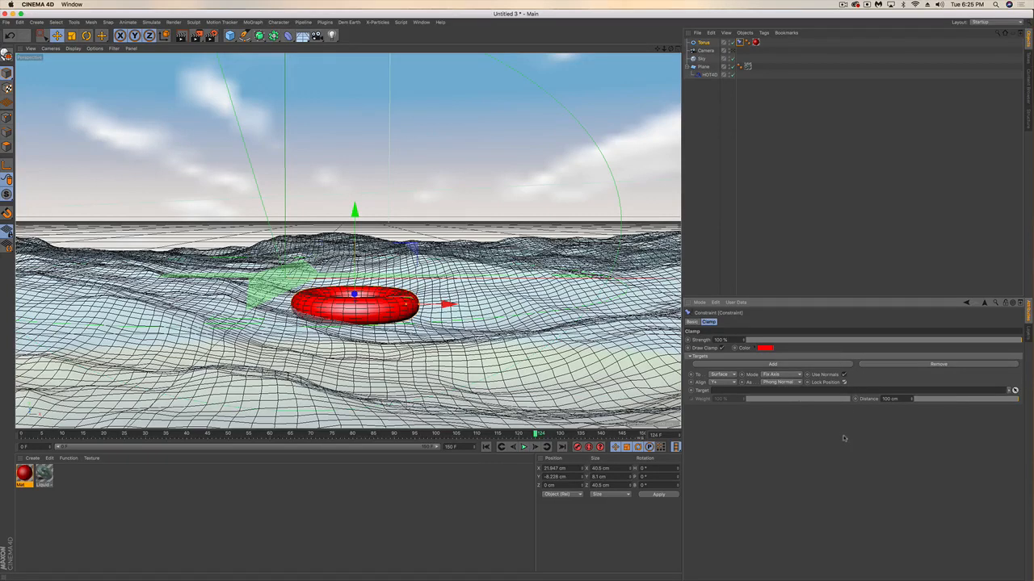
{"action": "mouse_move", "coordinate": [810, 416]}
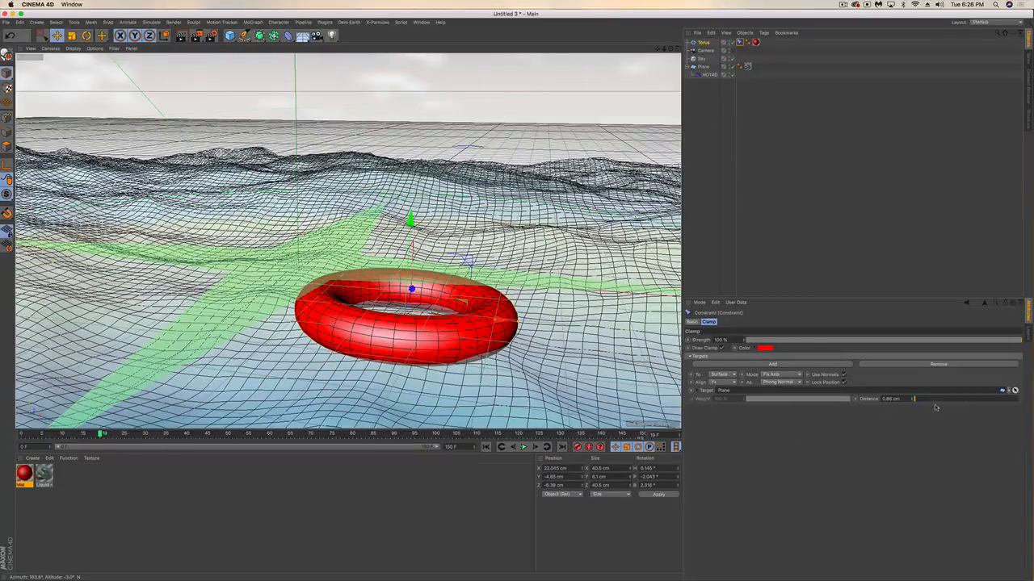
- Raise the clamp Distance to about 62 cm and play the animation to check
{"action": "left_click_drag", "start_coordinate": [916, 398], "coordinate": [969, 398]}
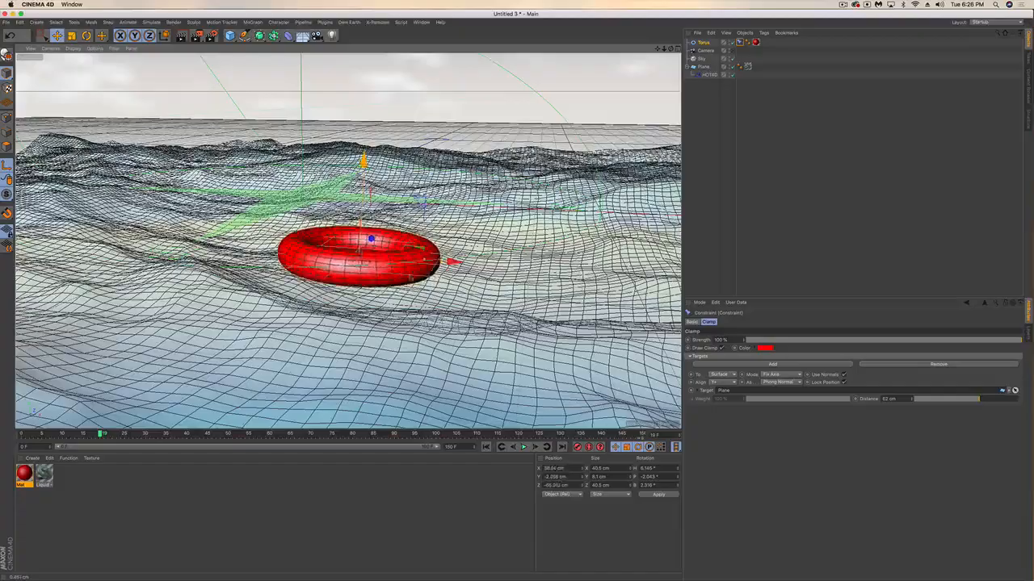
{"action": "left_click", "coordinate": [523, 446]}
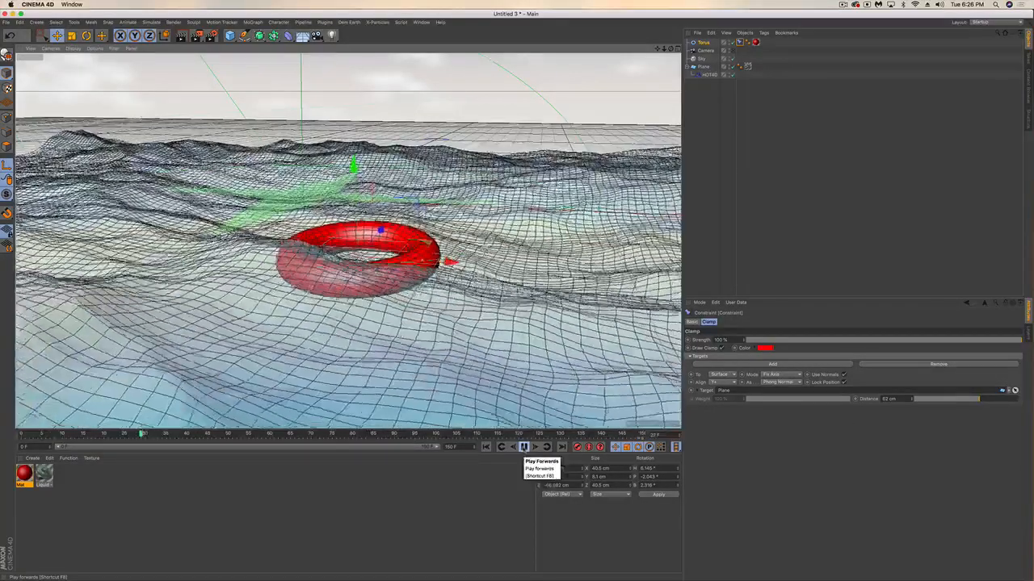
{"action": "left_click", "coordinate": [523, 447]}
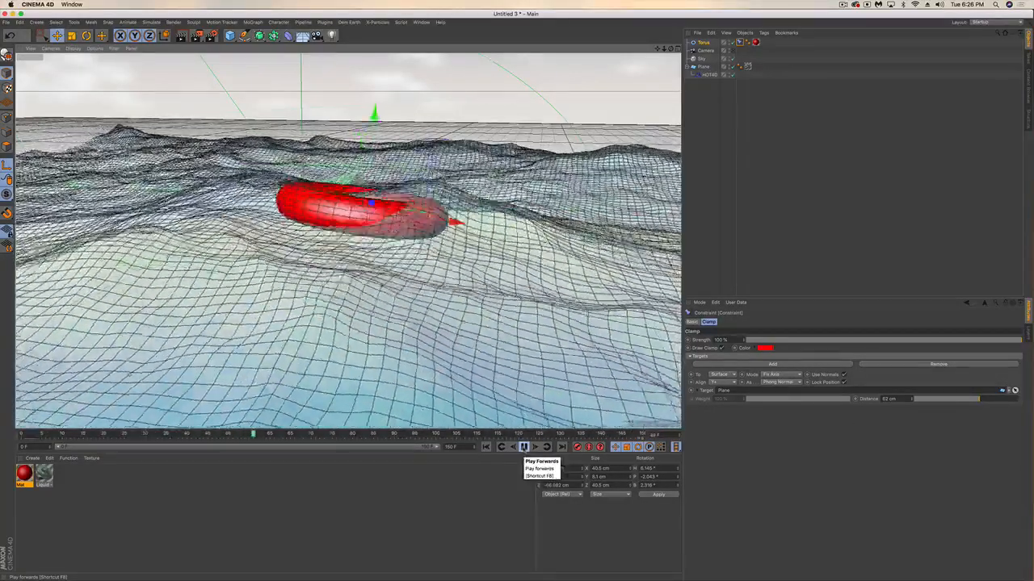
{"action": "left_click", "coordinate": [524, 446]}
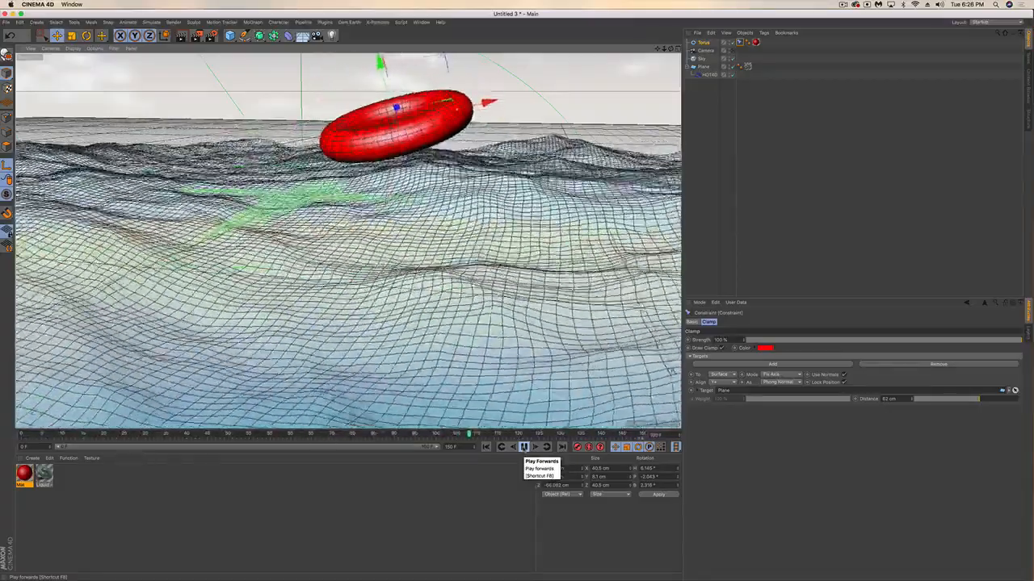
- Set Clamp Distance to 0 cm and play back to watch the torus bob on the waves
{"action": "left_click", "coordinate": [523, 447]}
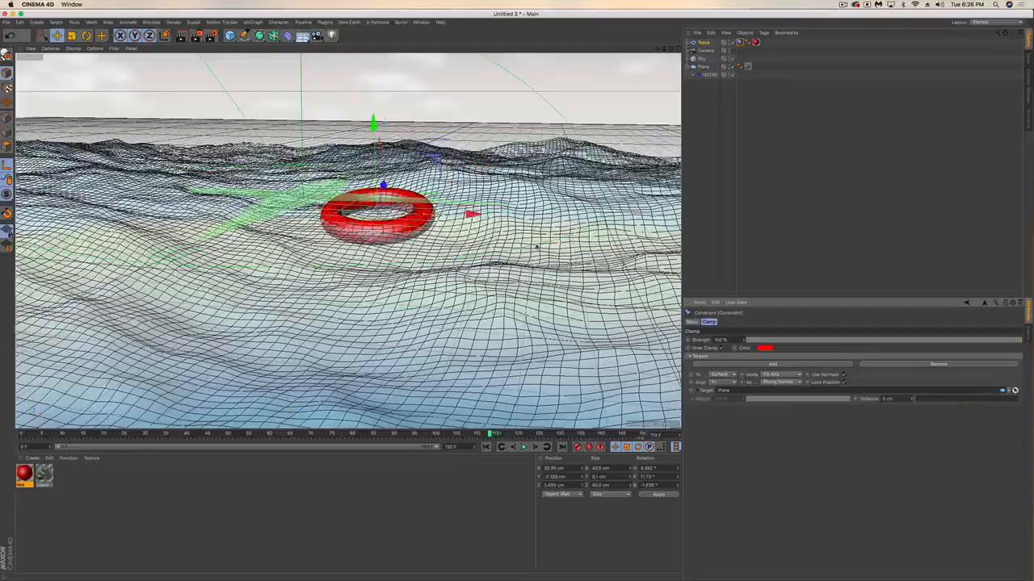
{"action": "left_click", "coordinate": [523, 447]}
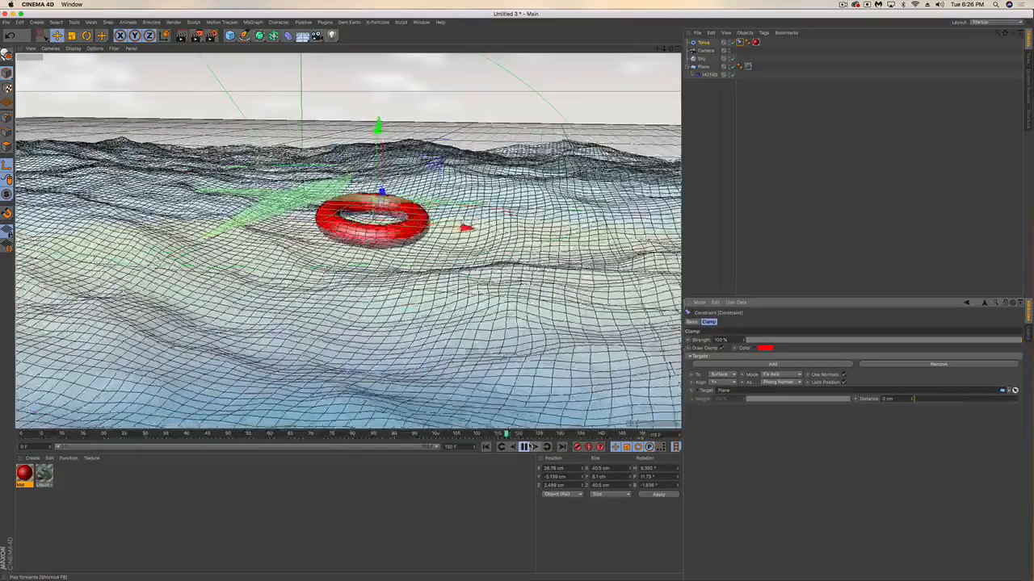
{"action": "left_click", "coordinate": [523, 446]}
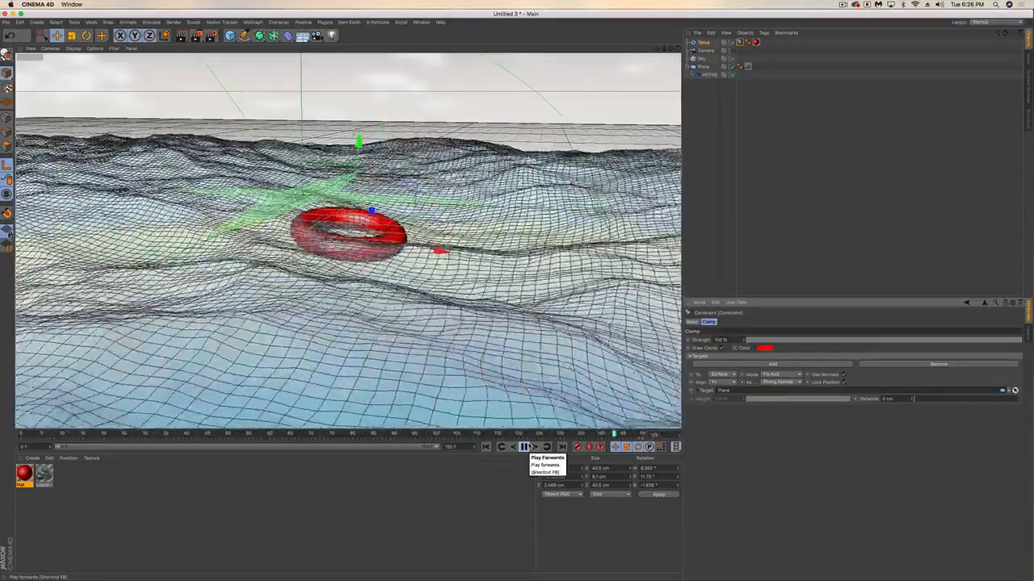
{"action": "left_click", "coordinate": [523, 446]}
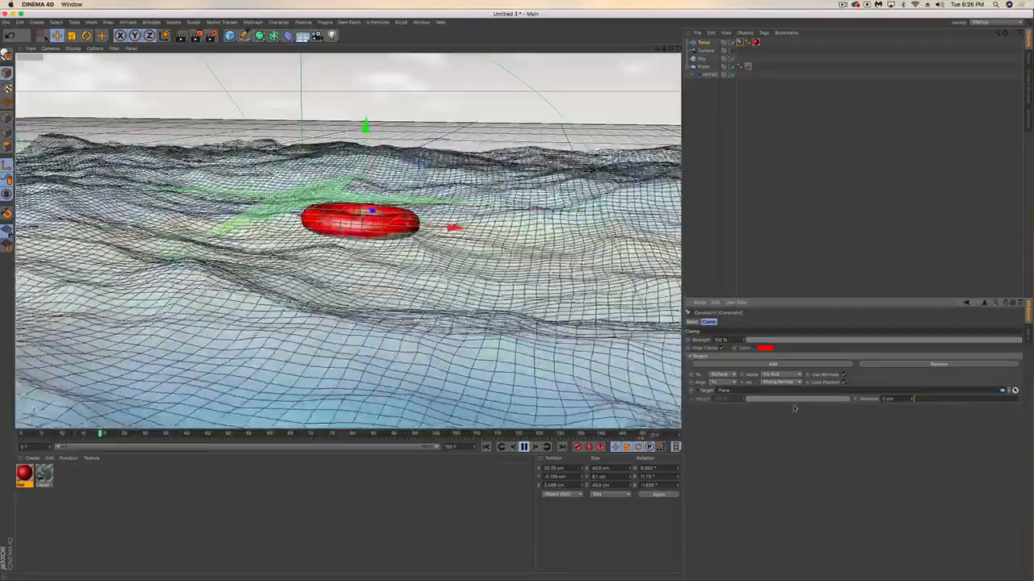